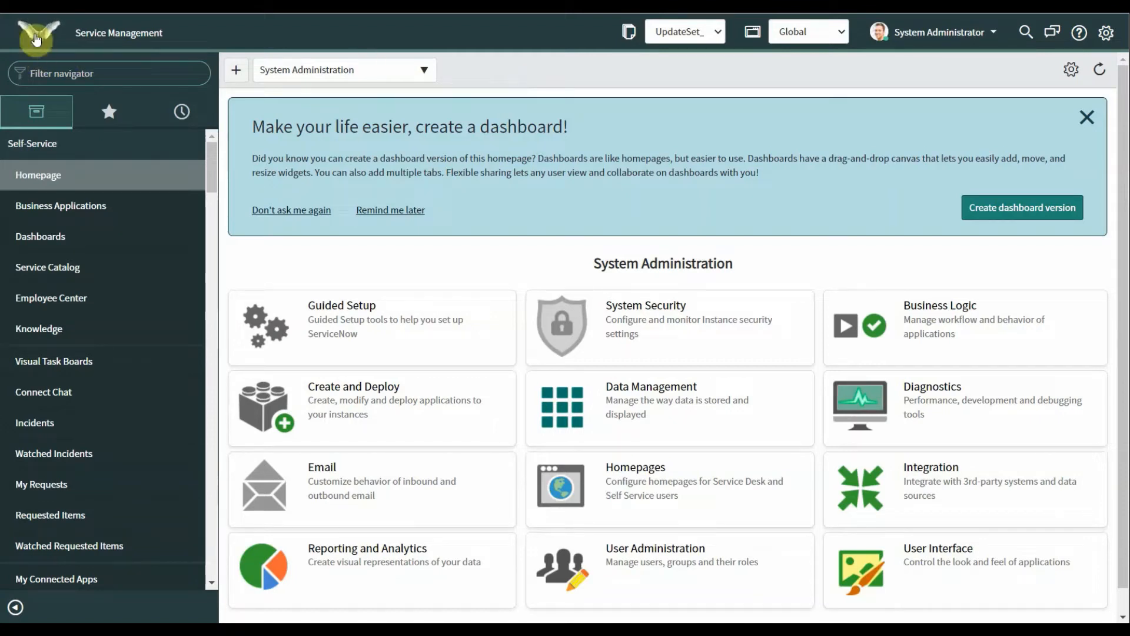
pyautogui.moveTo(38, 36)
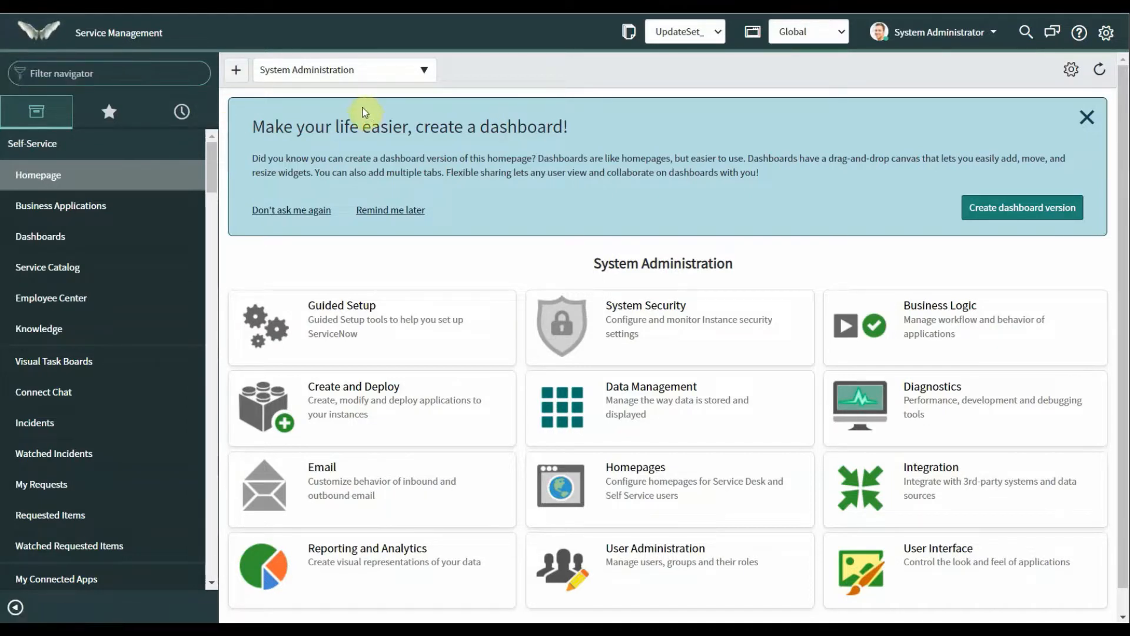
pyautogui.moveTo(564, 263)
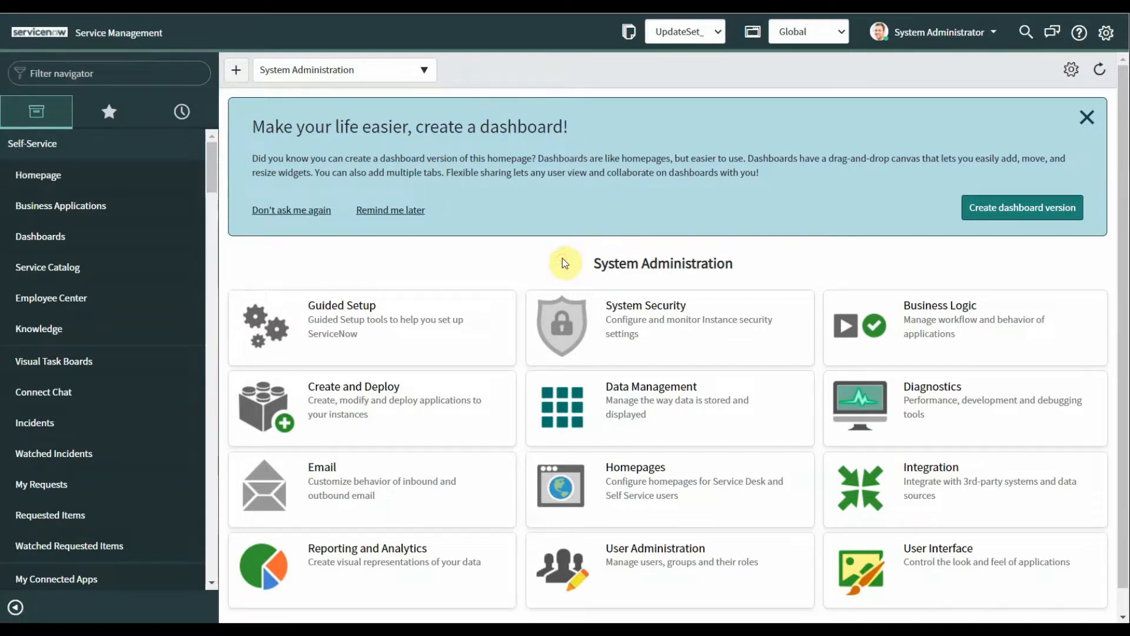
pyautogui.moveTo(65, 61)
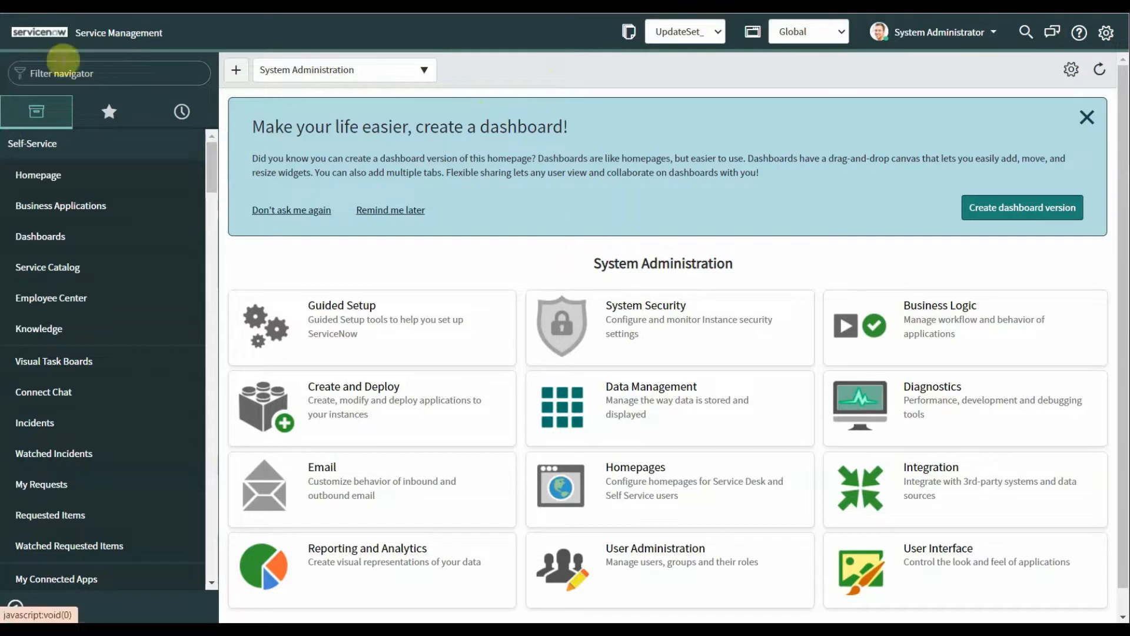
pyautogui.moveTo(38, 31)
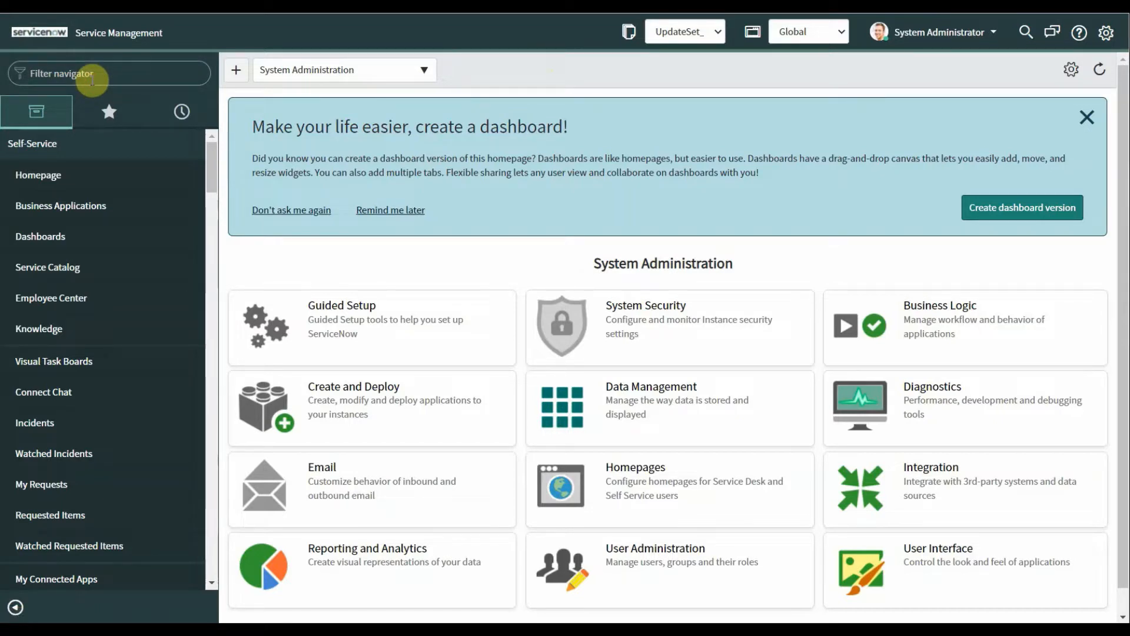
# - Filter the navigator for 'basic conf' and open Basic Configuration UI16
pyautogui.write('bas')
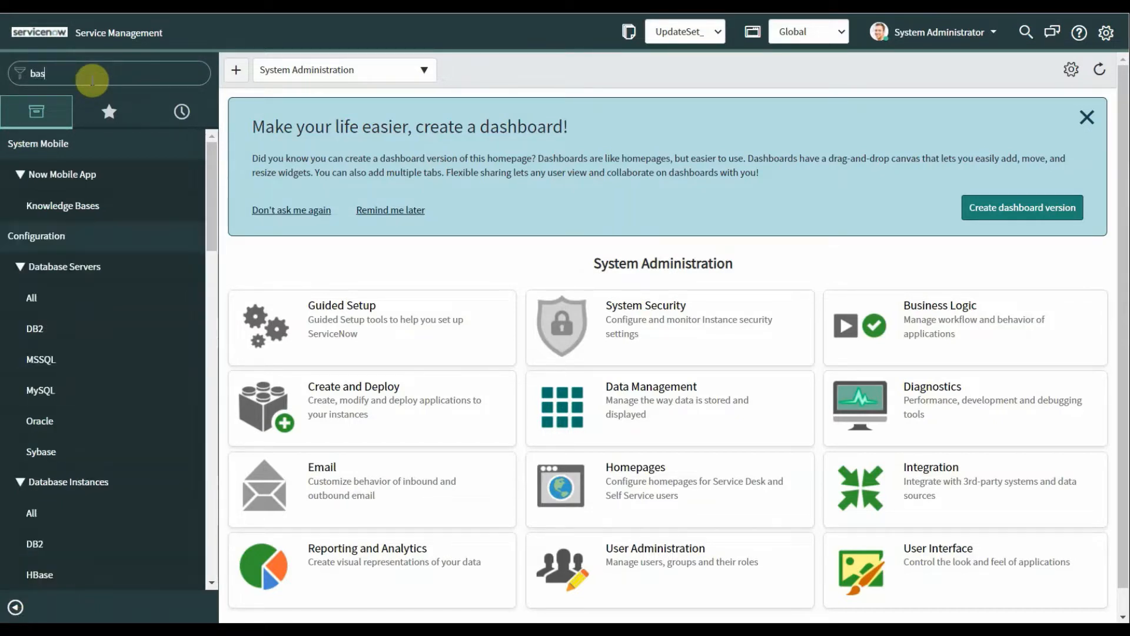
pyautogui.write('ic conf')
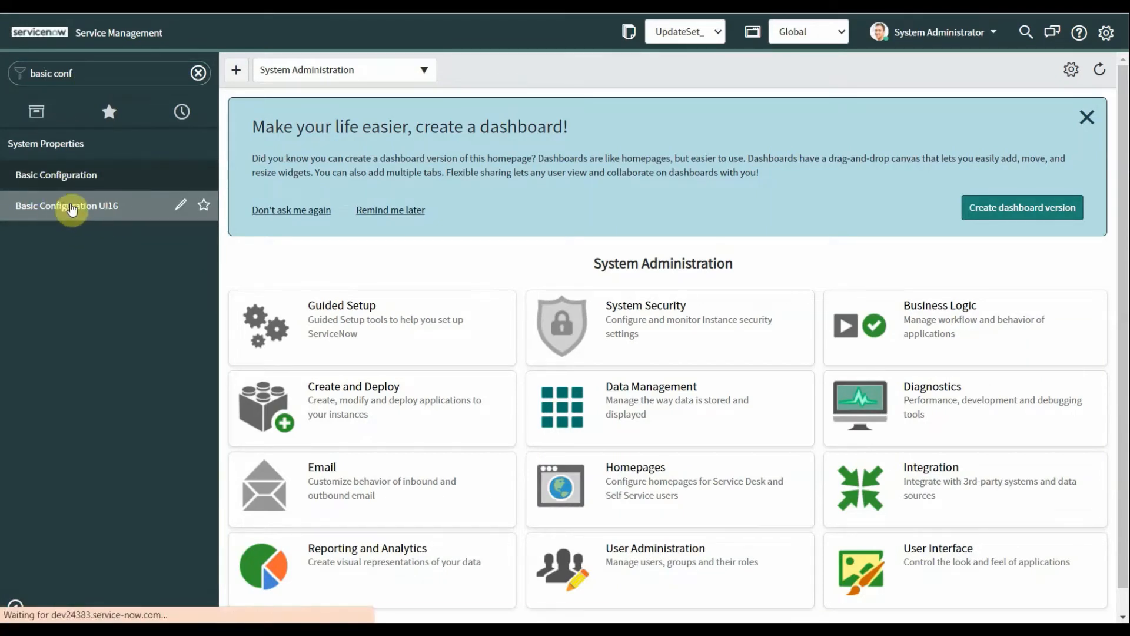
pyautogui.click(66, 206)
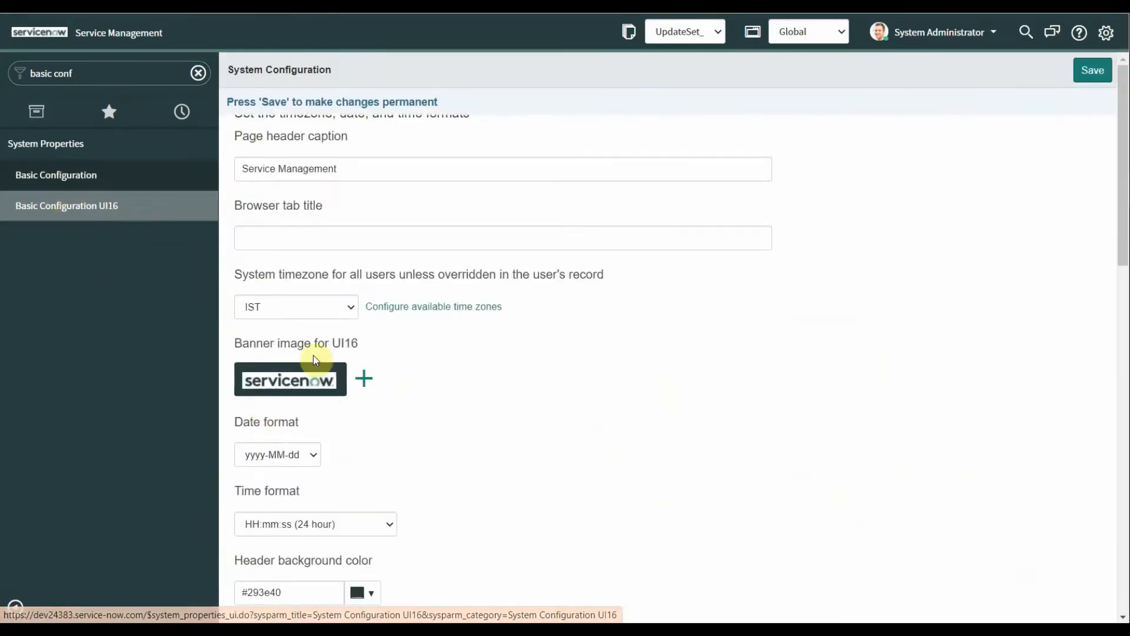
pyautogui.moveTo(298, 351)
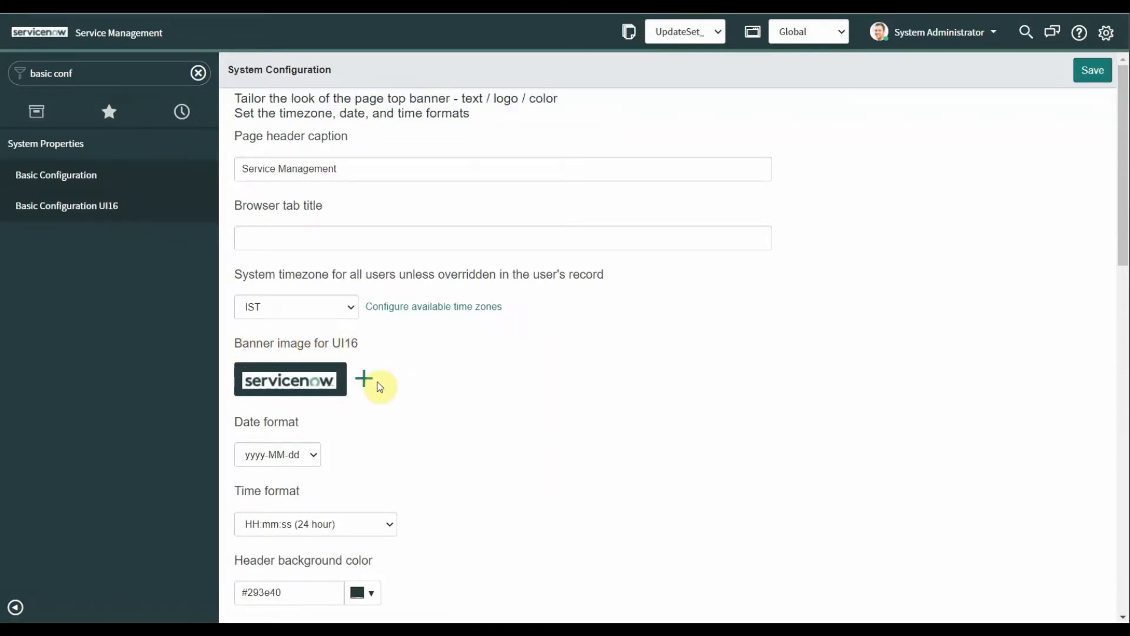
# - Upload wings.gif as a new UI16 banner image
pyautogui.click(363, 379)
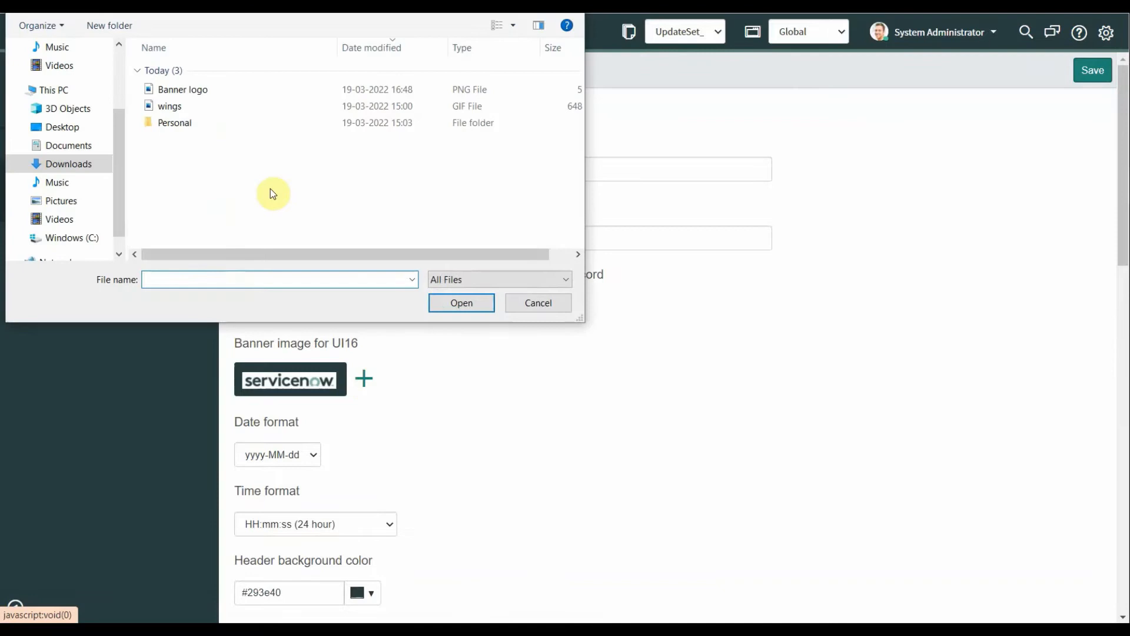
pyautogui.click(170, 106)
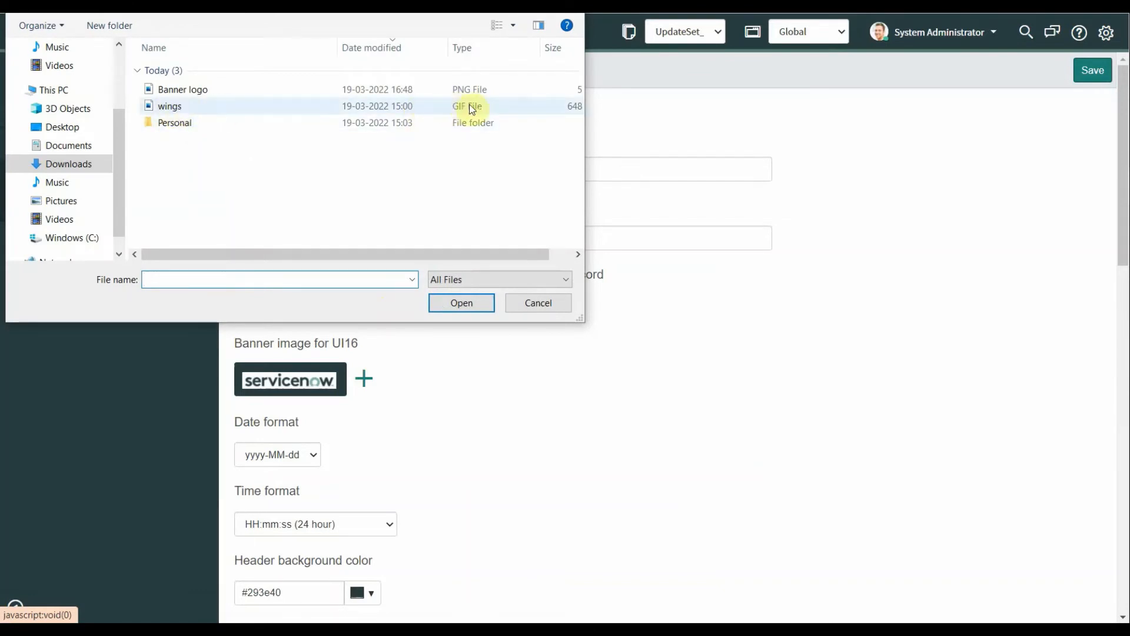
pyautogui.click(169, 106)
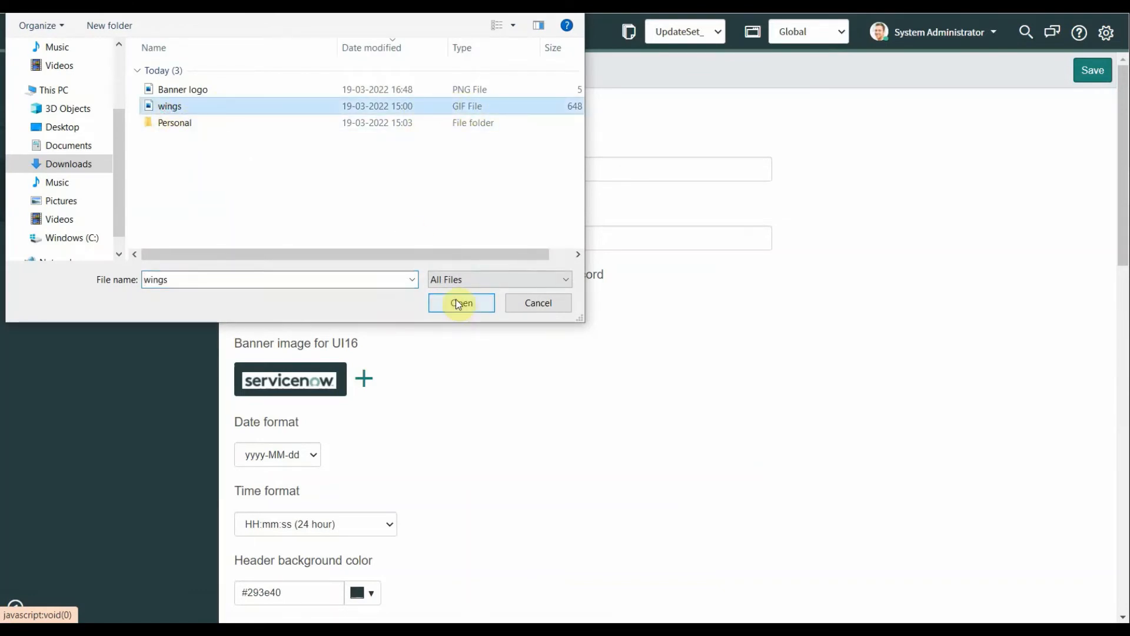
pyautogui.click(460, 303)
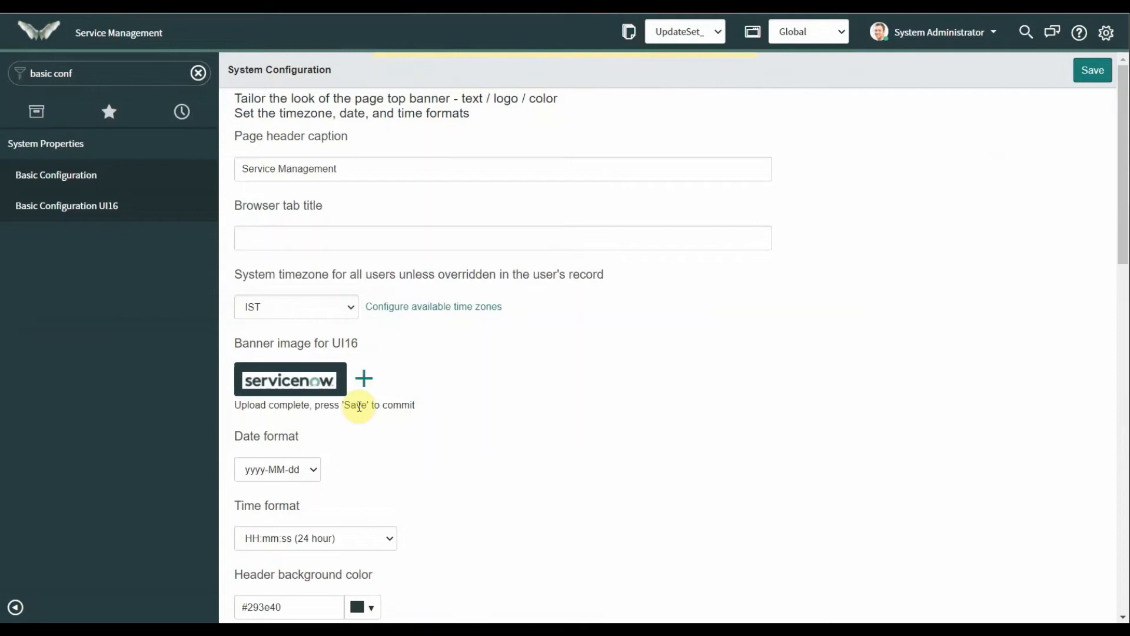
pyautogui.moveTo(407, 411)
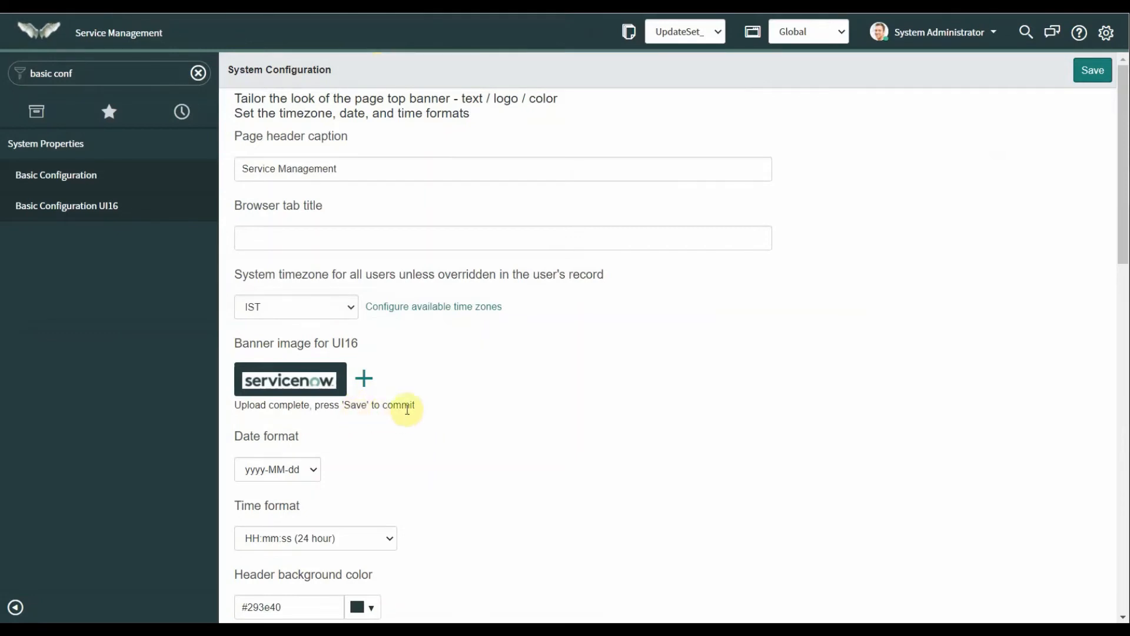
pyautogui.moveTo(295, 380)
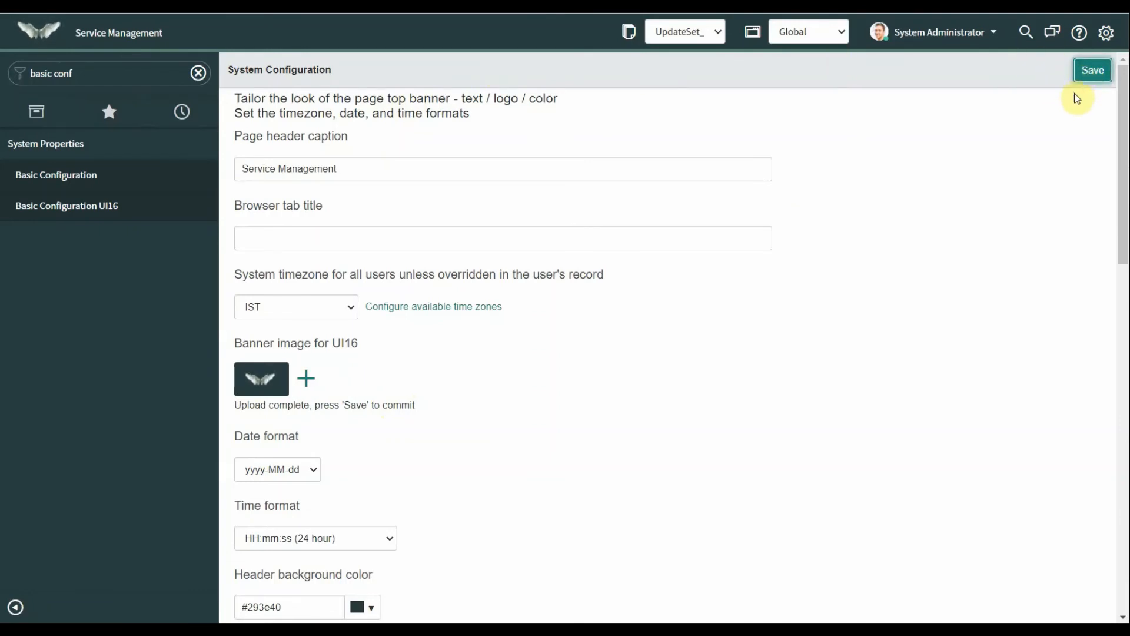
# - Save the wings banner image and filter the navigator for 'basic conf' again
pyautogui.click(1091, 70)
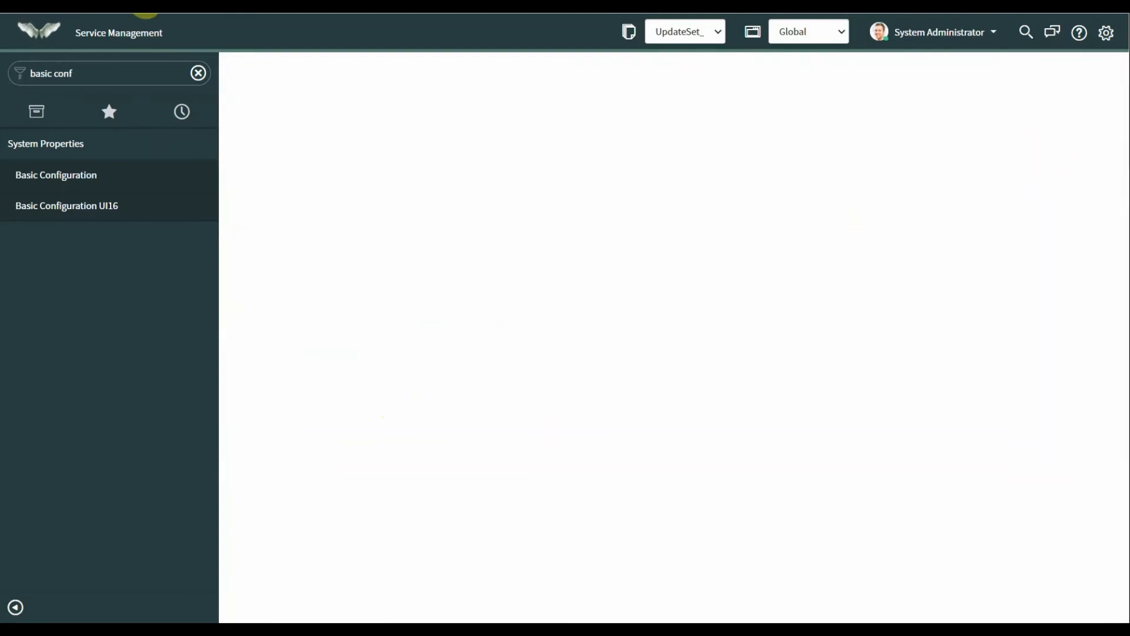
pyautogui.click(55, 174)
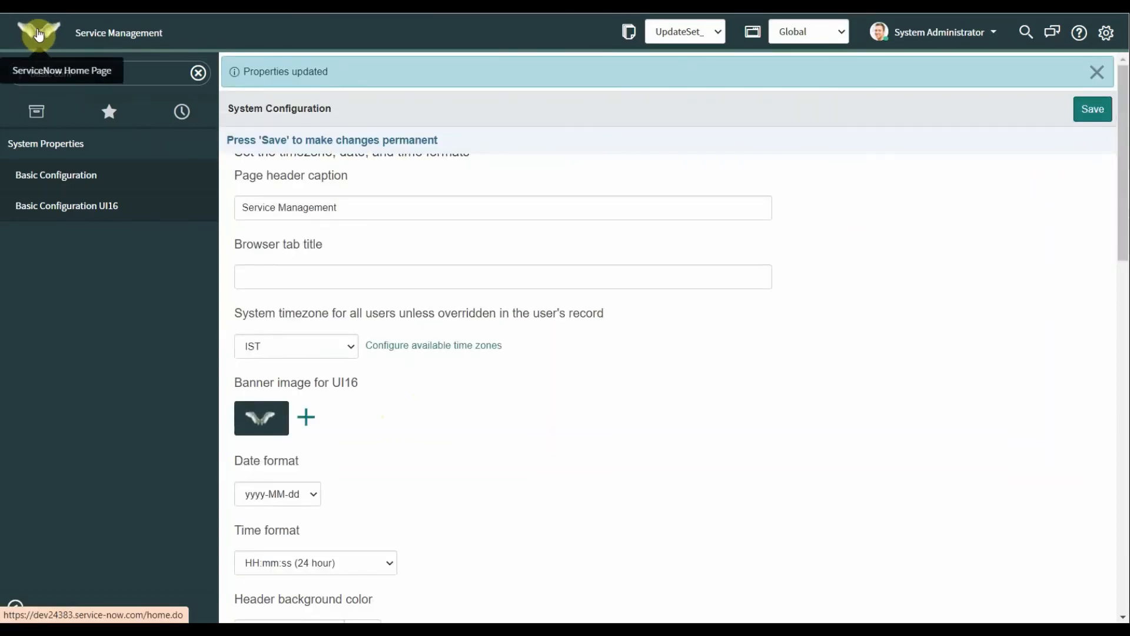
pyautogui.write('basic conf')
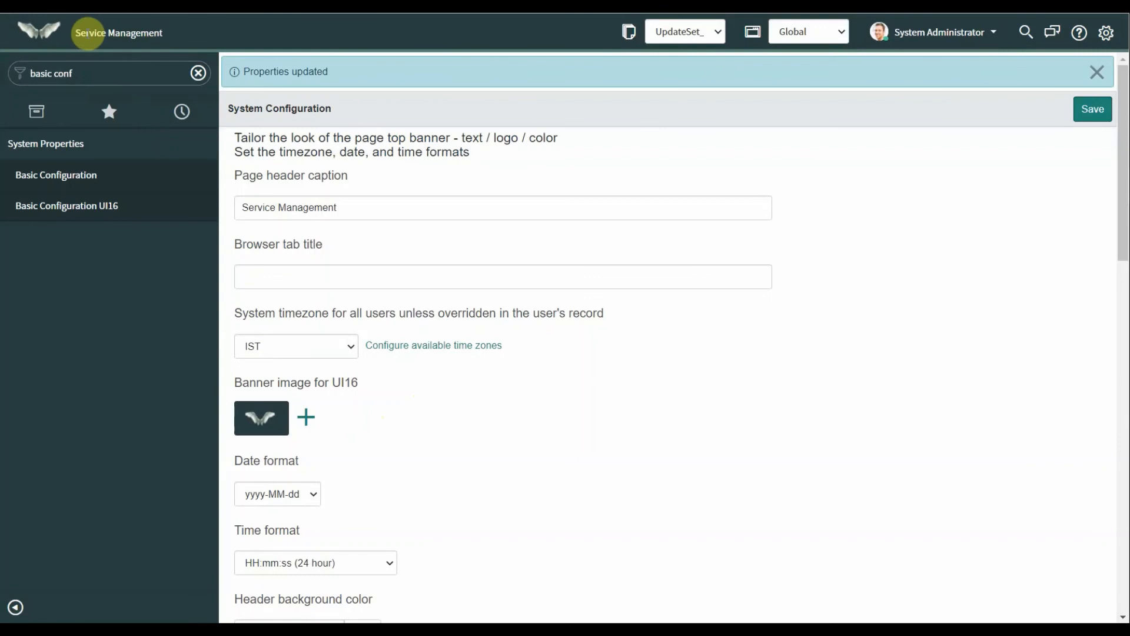